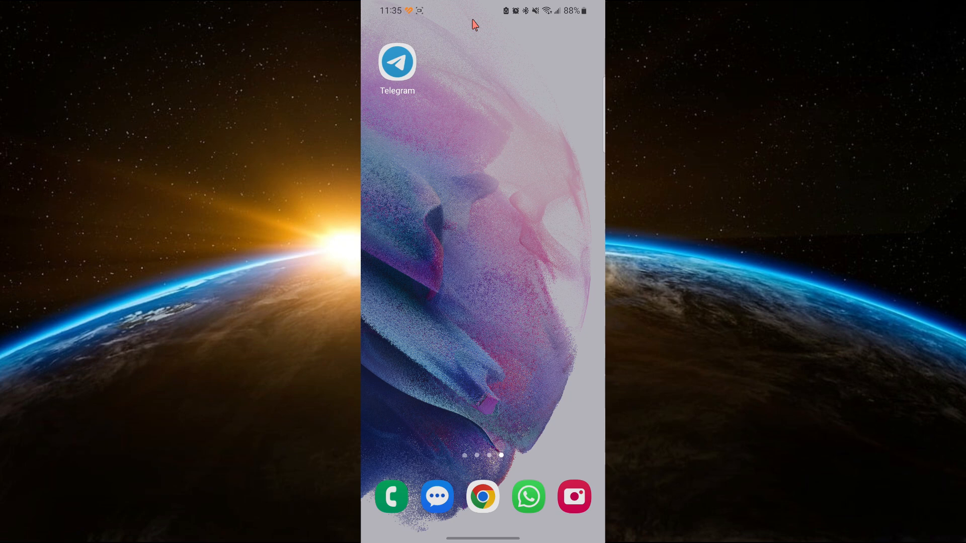
mouse_move(397, 61)
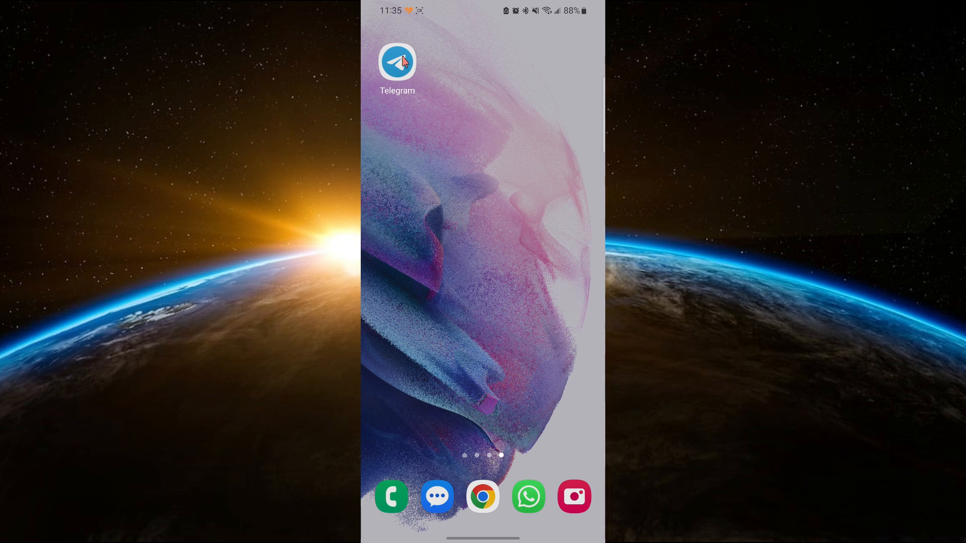
Step: Launch Telegram from the home screen to reach the chat list
click(396, 62)
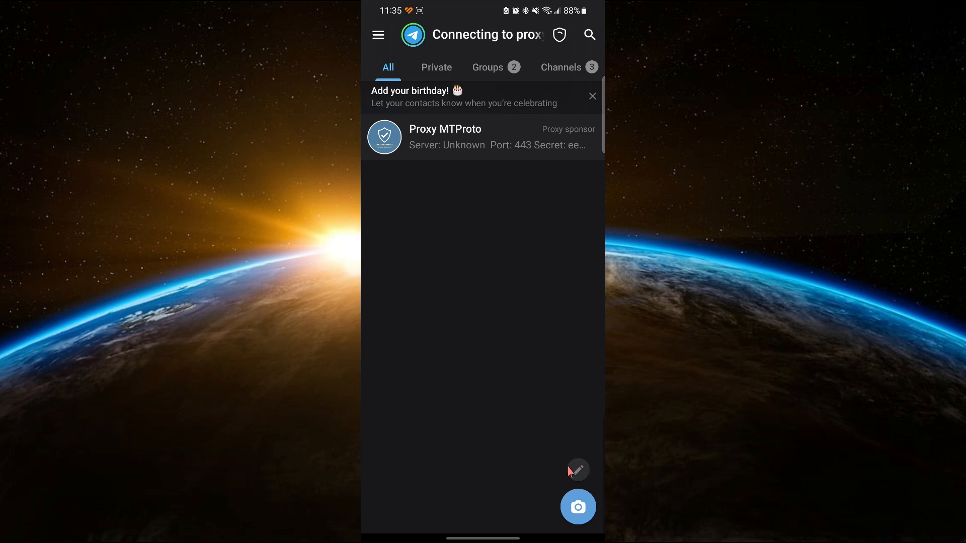
Step: Start a new channel and enter the name 'Tutorial channel'
click(577, 469)
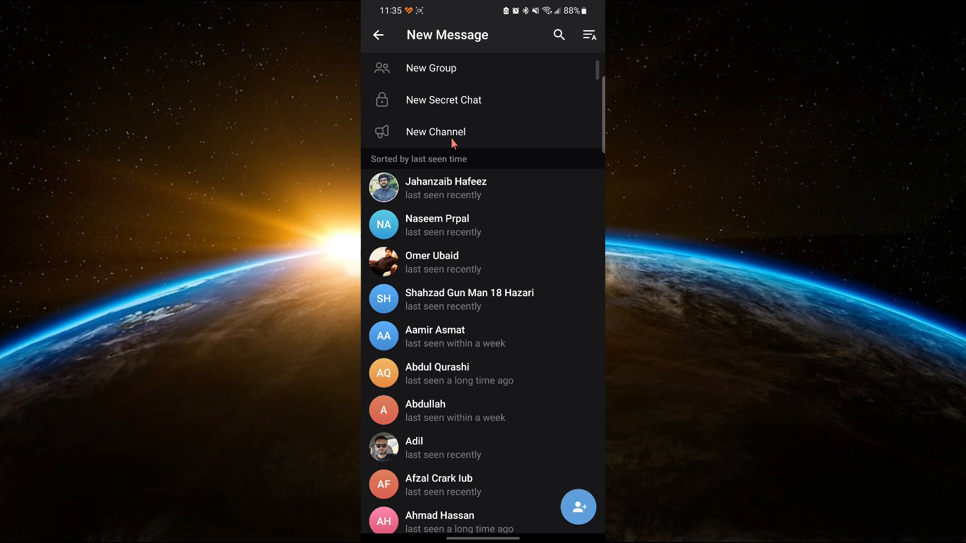
click(434, 132)
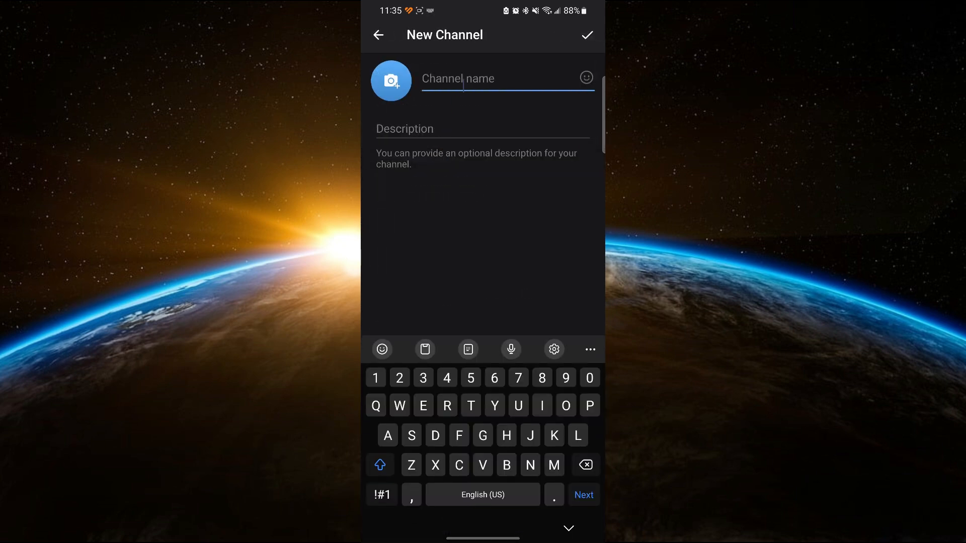
text(Tuto)
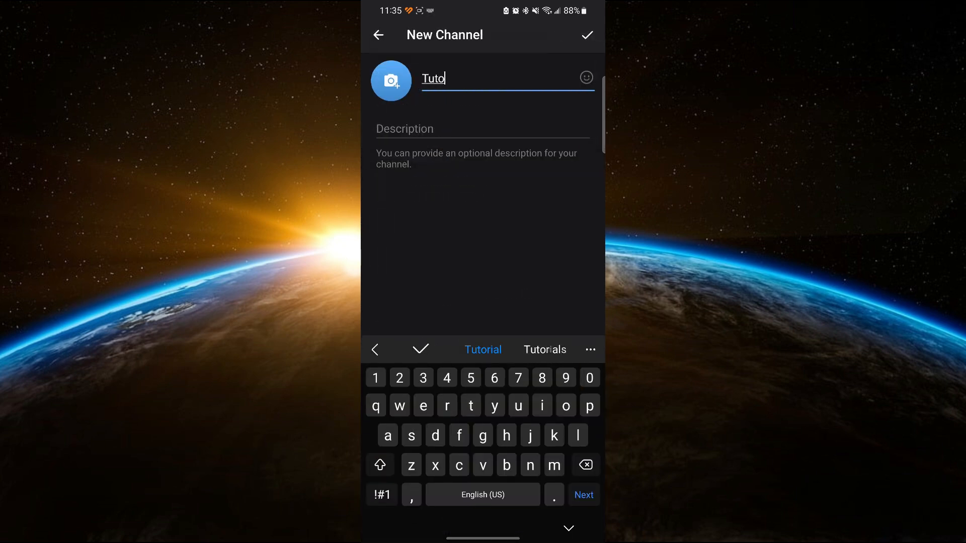
click(483, 349)
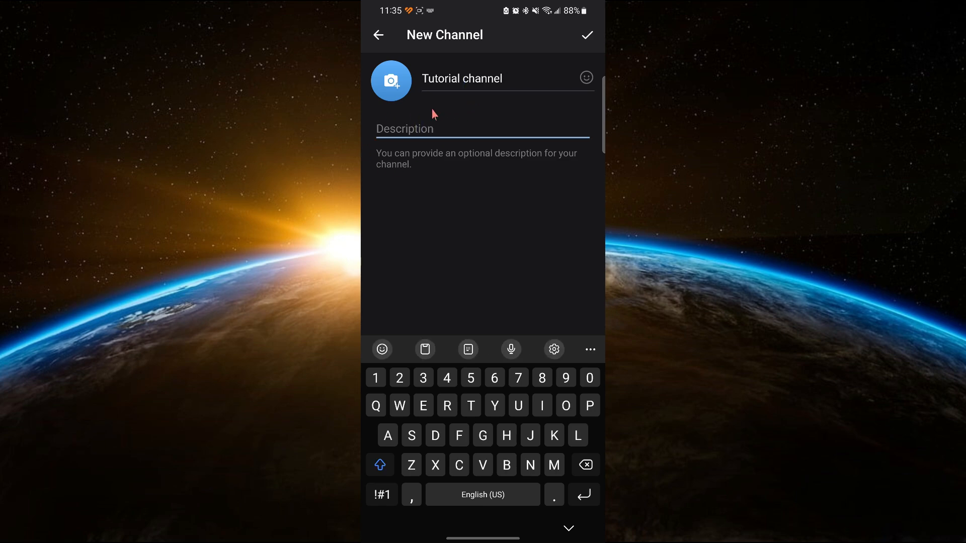
mouse_move(586, 34)
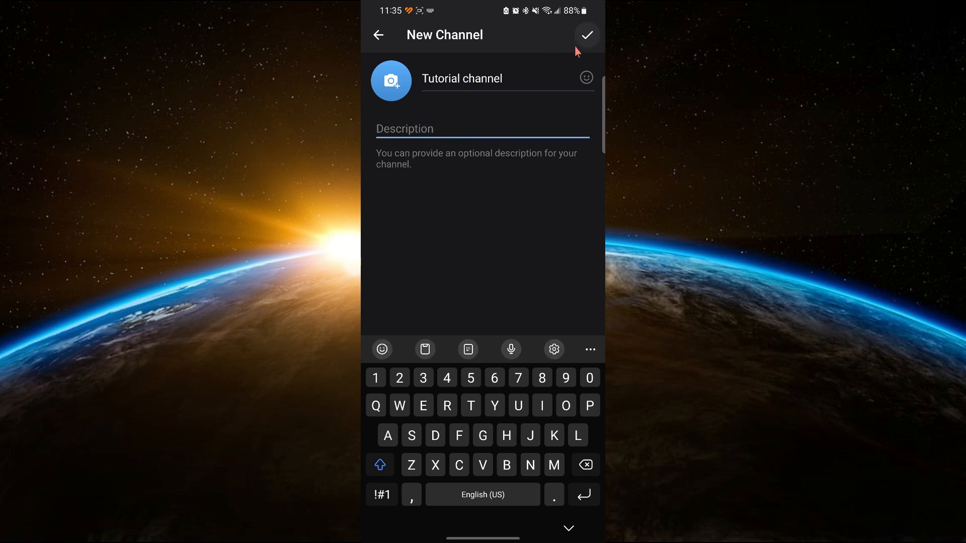
Step: Create Tutorial channel as a private channel, skipping adding subscribers
click(585, 35)
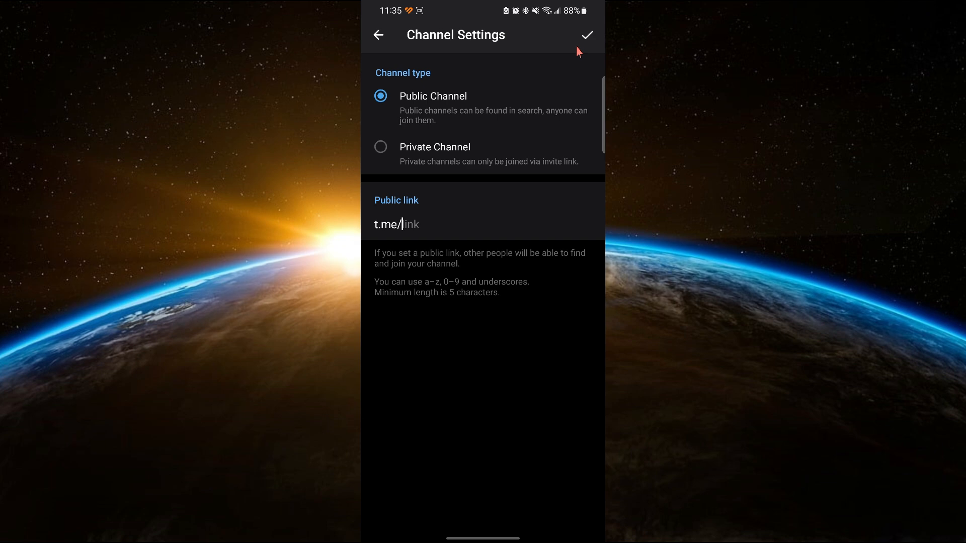
mouse_move(419, 142)
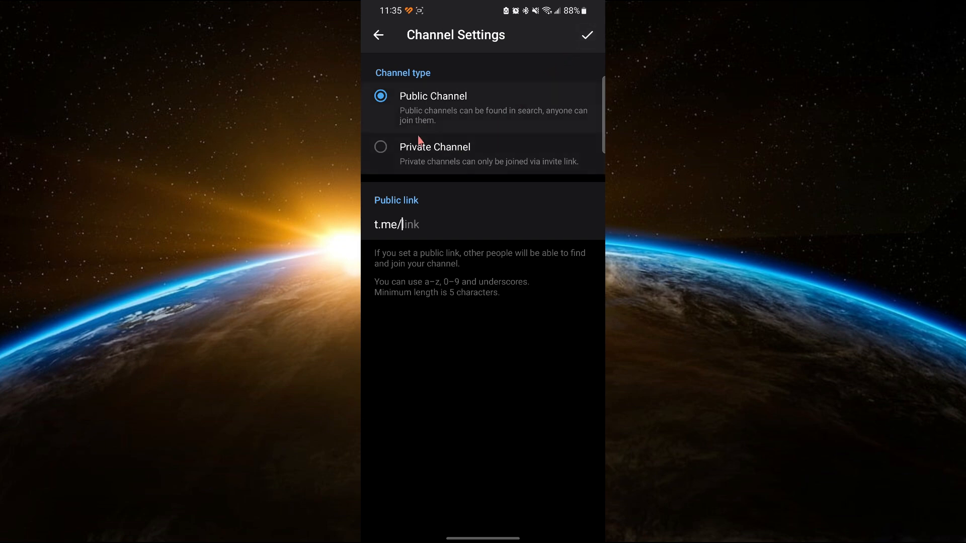
click(381, 147)
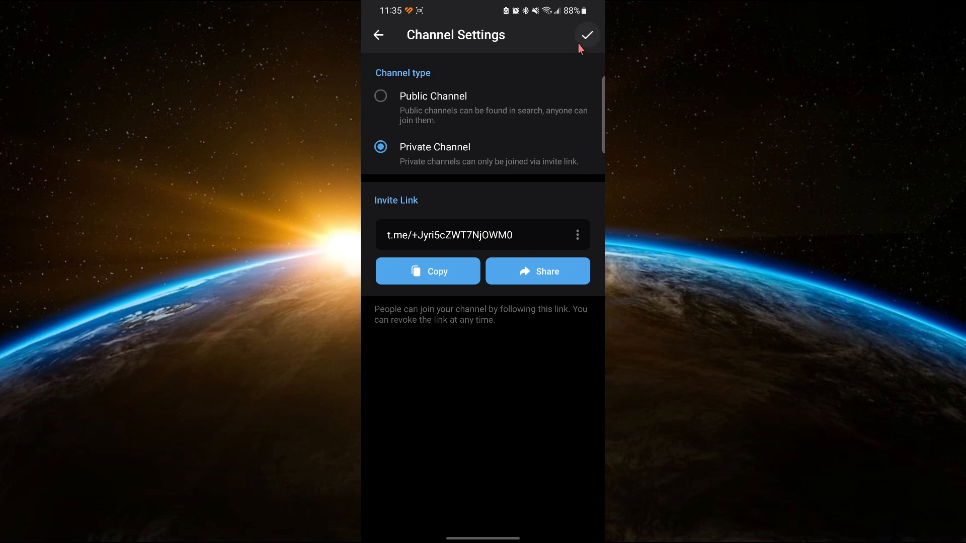
click(587, 35)
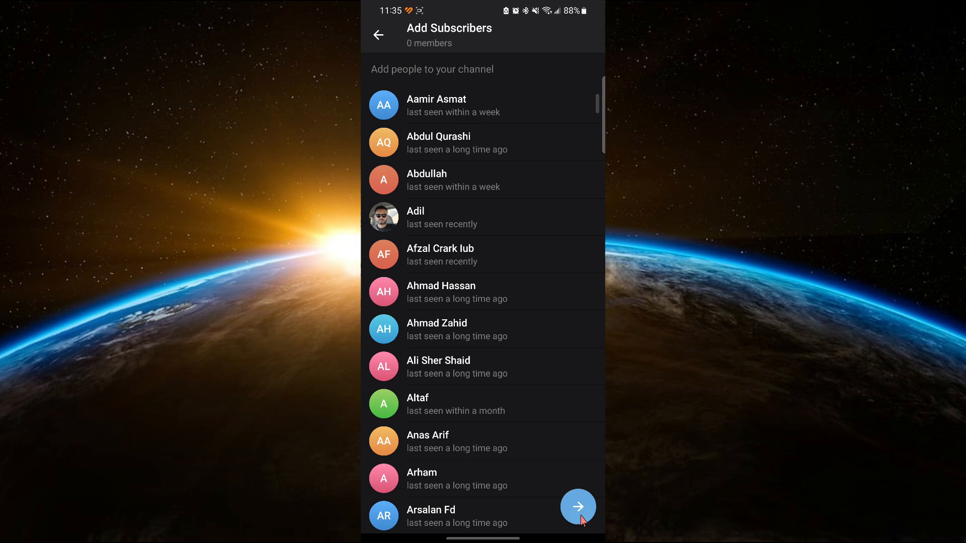
click(578, 507)
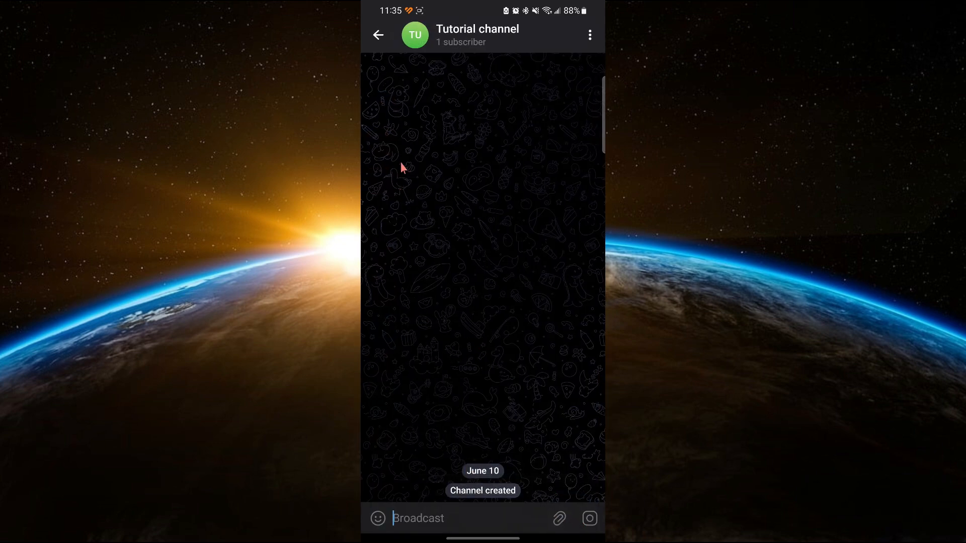
Step: Search for 'invitemember' and start the InviteMember bot
click(378, 35)
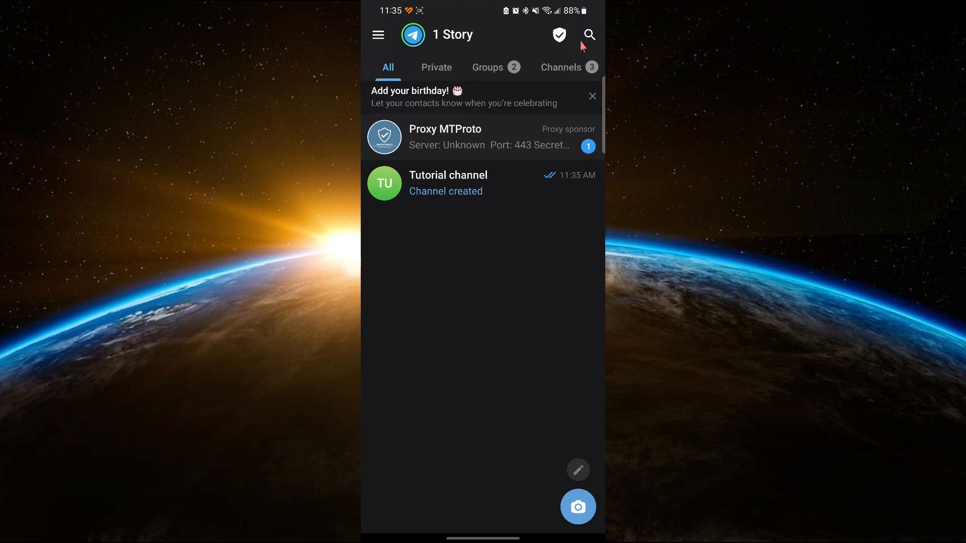
click(588, 35)
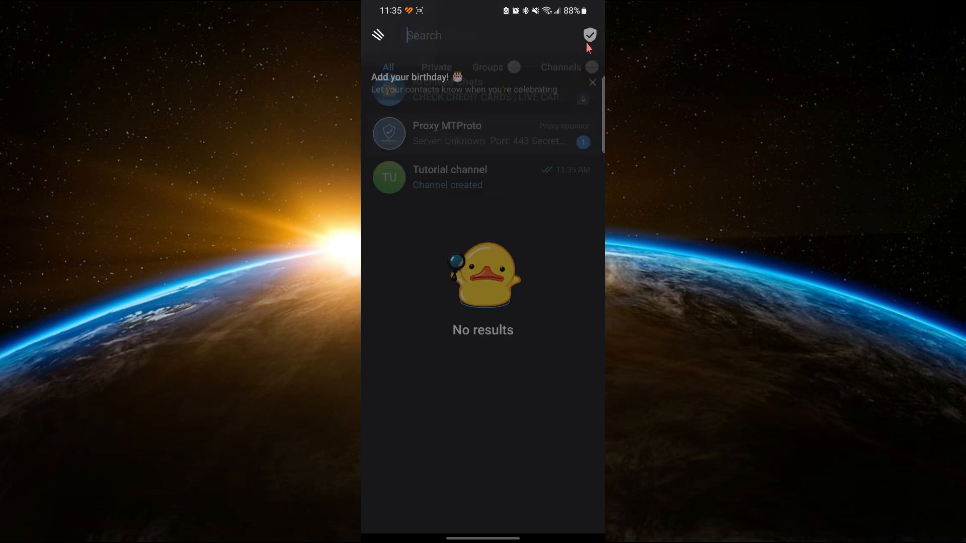
text(invitemember)
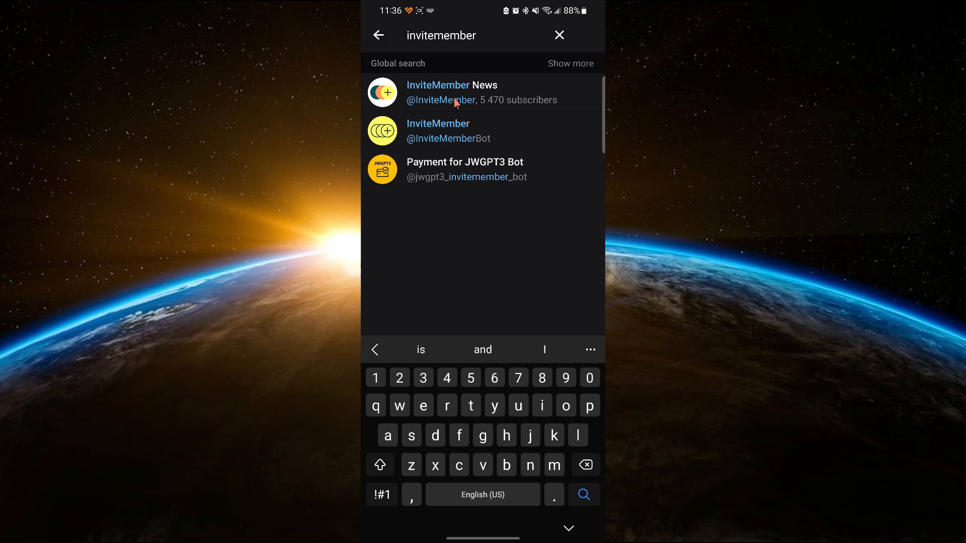
click(438, 129)
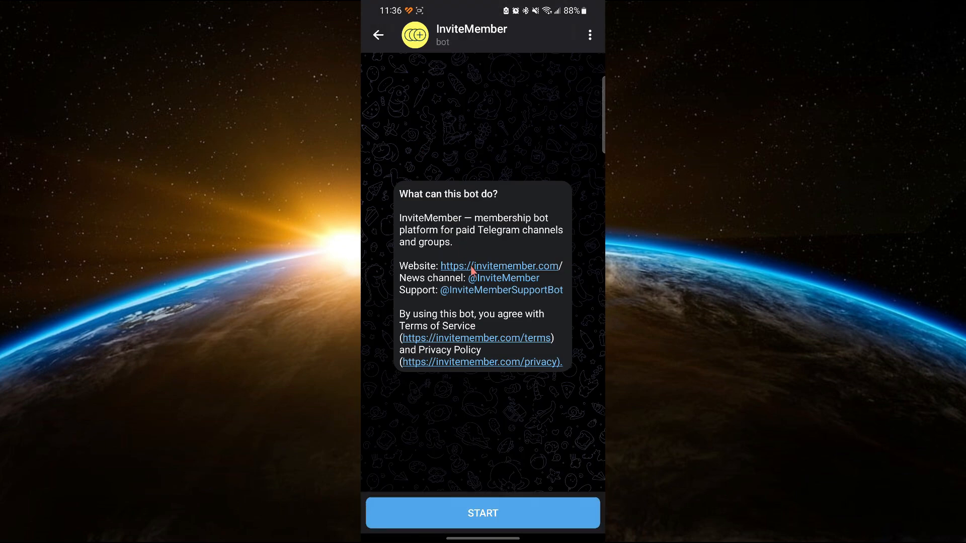
click(482, 513)
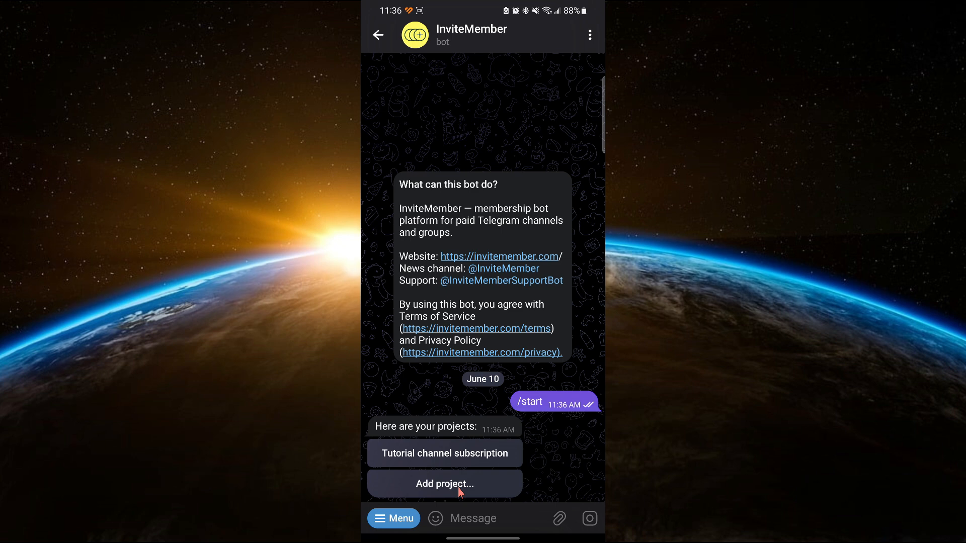
mouse_move(448, 491)
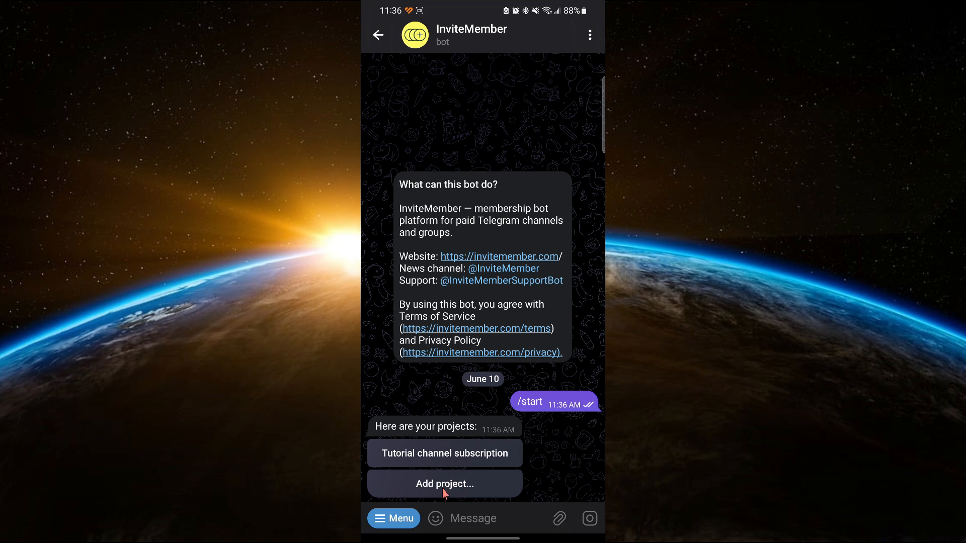
Step: Add an InviteMember project 'Tutorial channel sub' of type Paid Telegram Channel
click(444, 484)
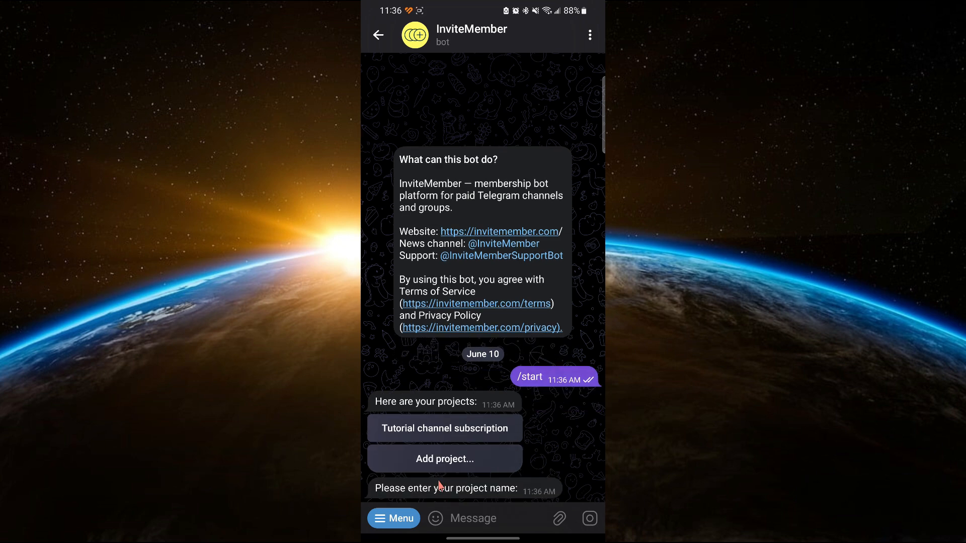
click(472, 518)
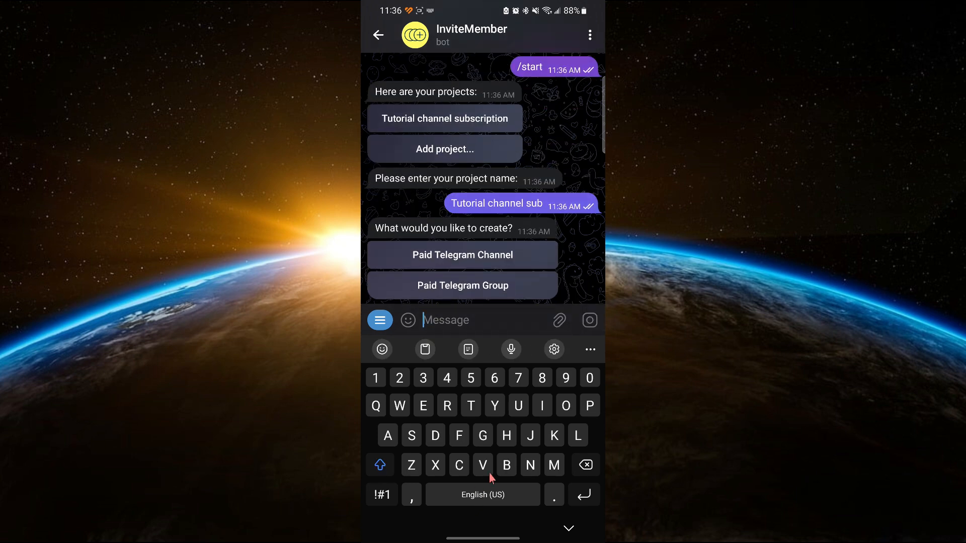
mouse_move(445, 255)
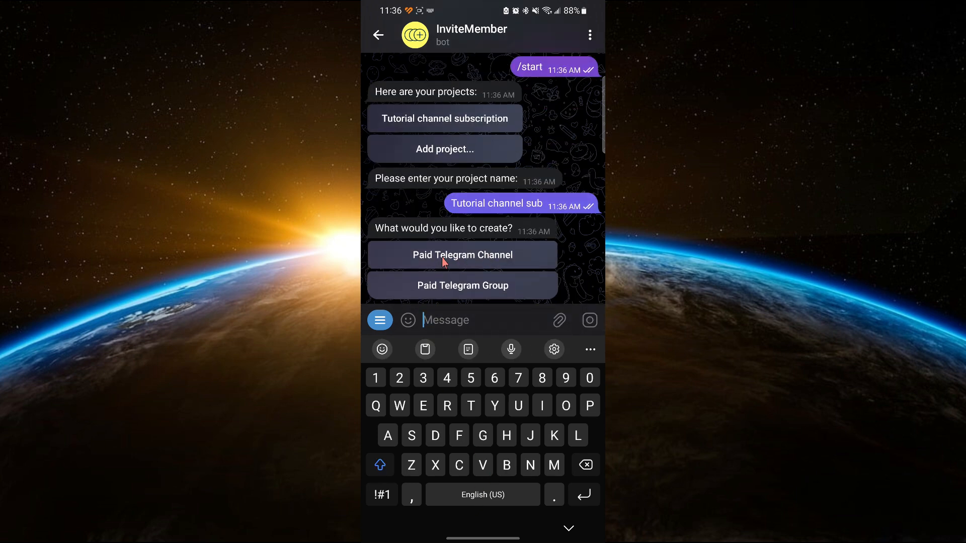
click(461, 254)
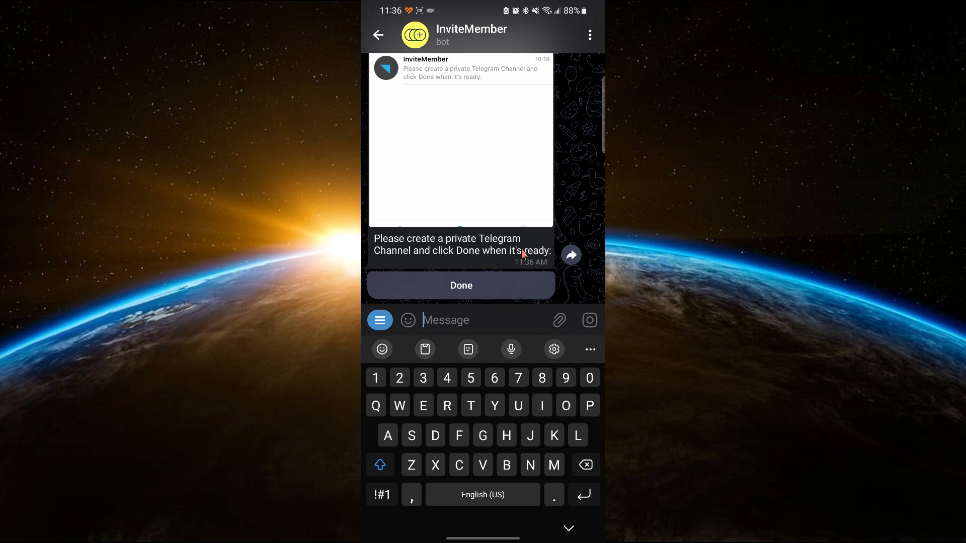
Step: Confirm the private channel is ready and open Tutorial channel's info page
click(588, 36)
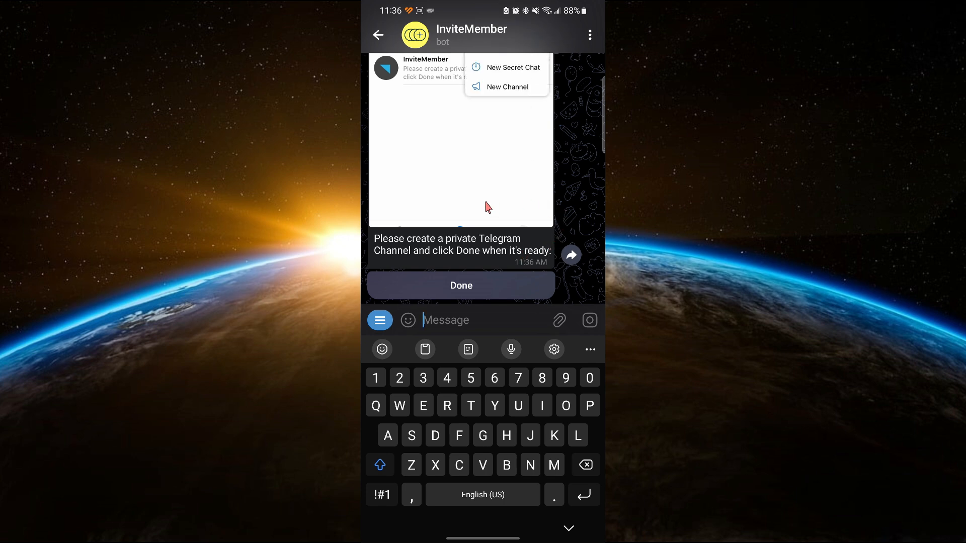
click(506, 86)
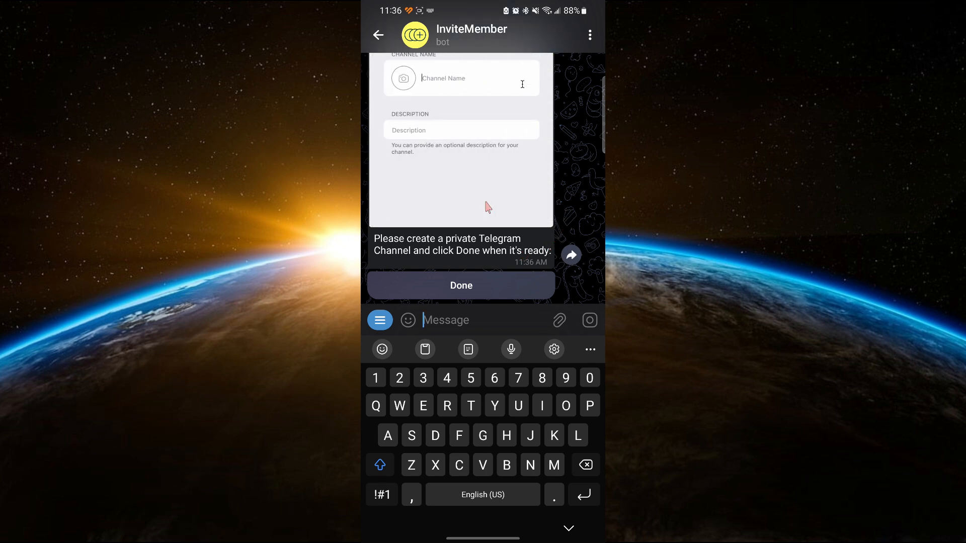
click(461, 285)
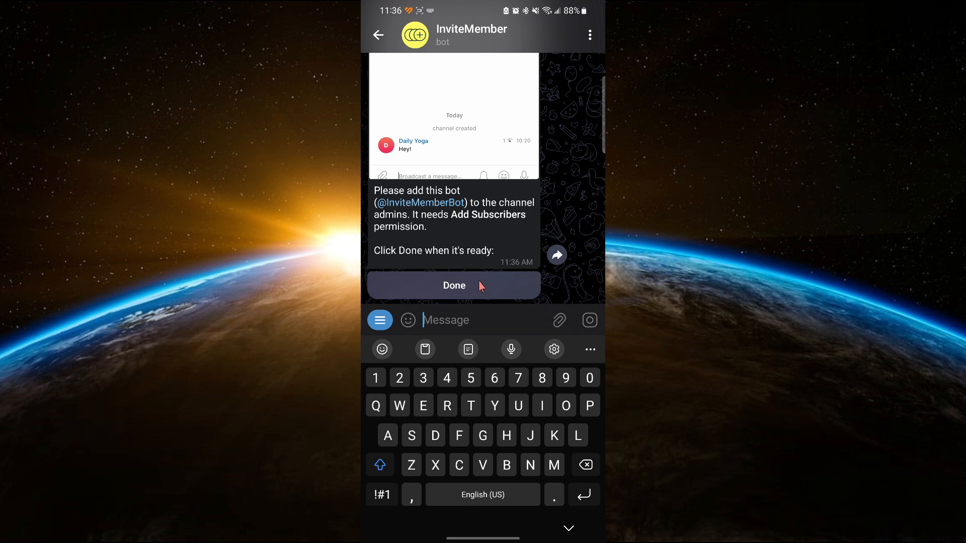
mouse_move(427, 164)
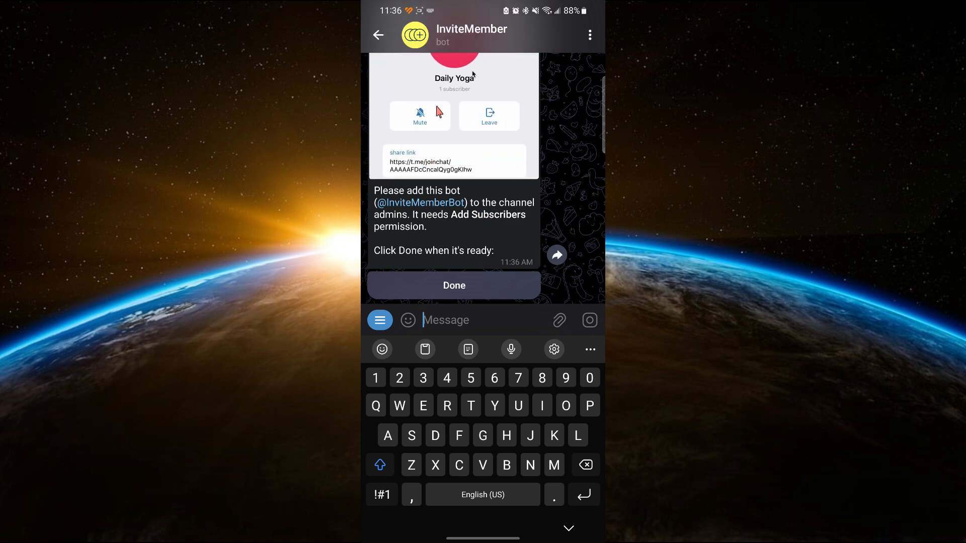
click(378, 35)
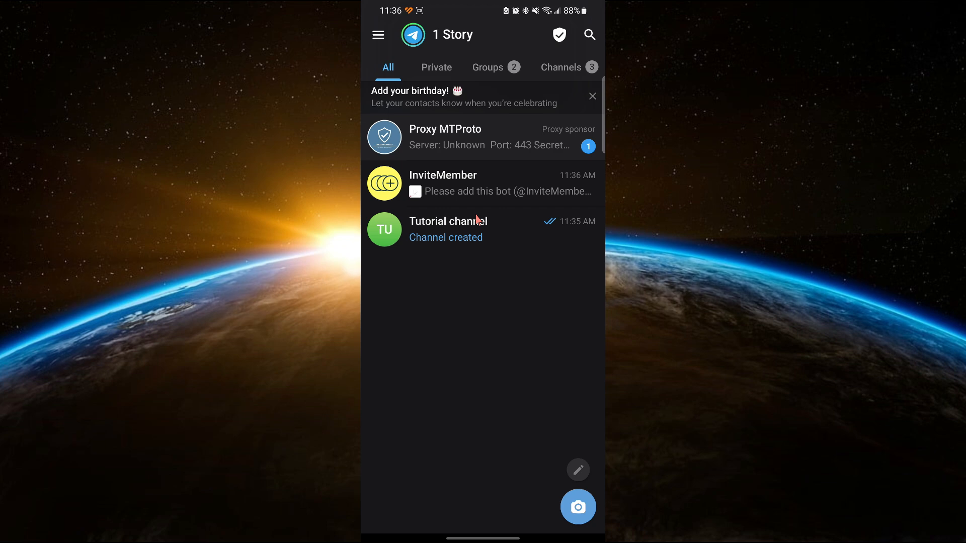
click(448, 230)
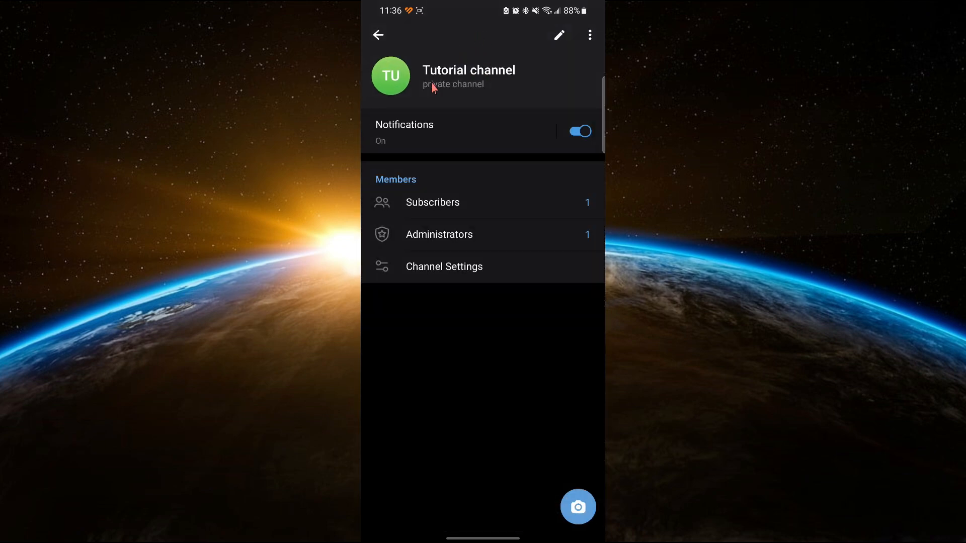
mouse_move(434, 241)
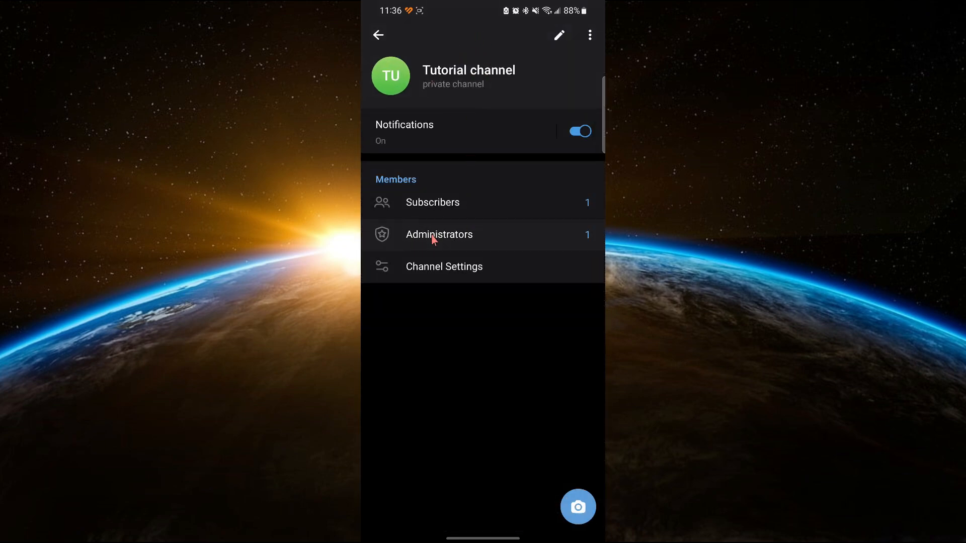
Step: Make InviteMember a Tutorial channel admin with only the Invite Users via Link right
click(439, 234)
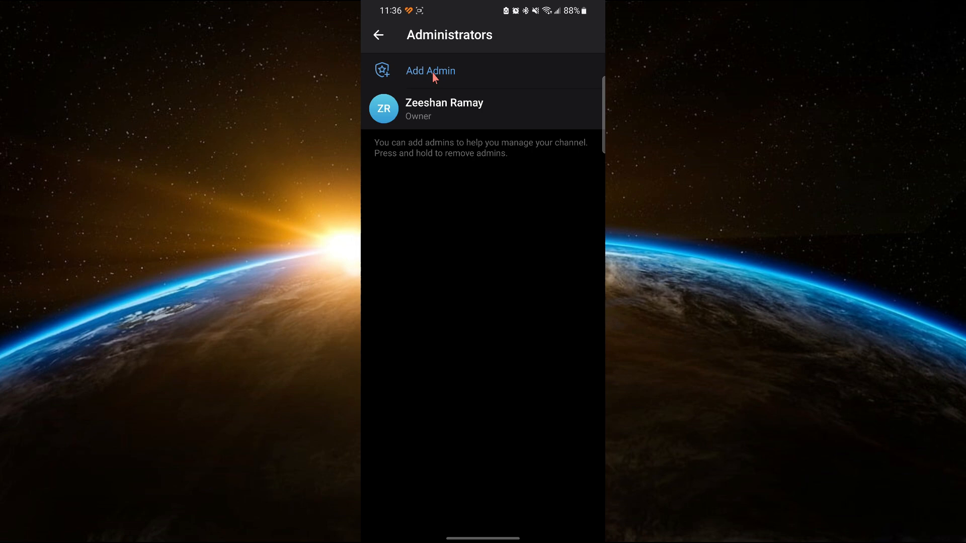
click(430, 71)
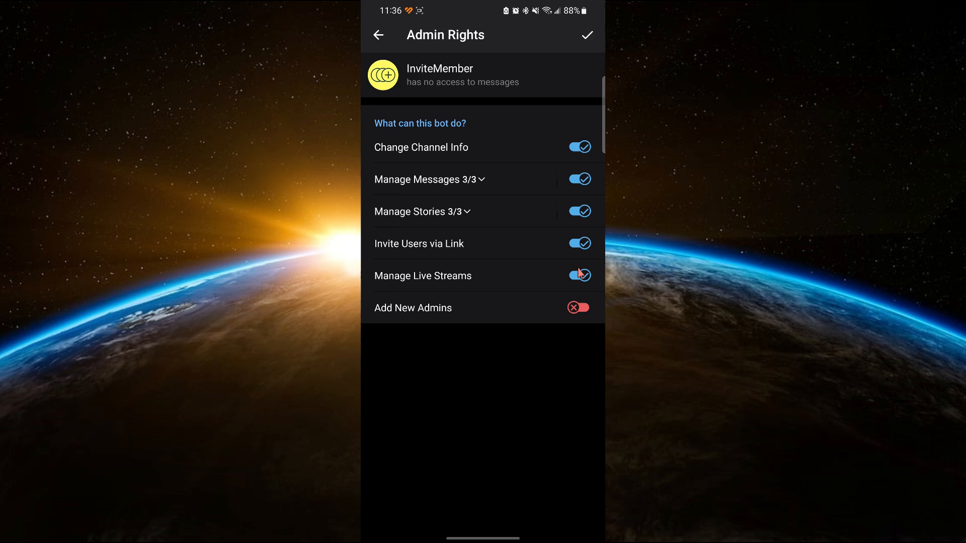
click(577, 211)
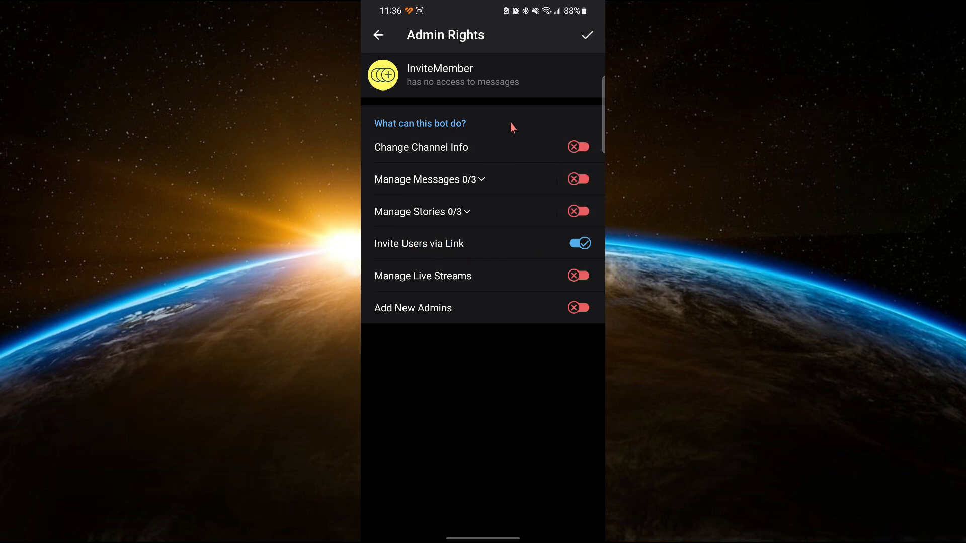
click(587, 35)
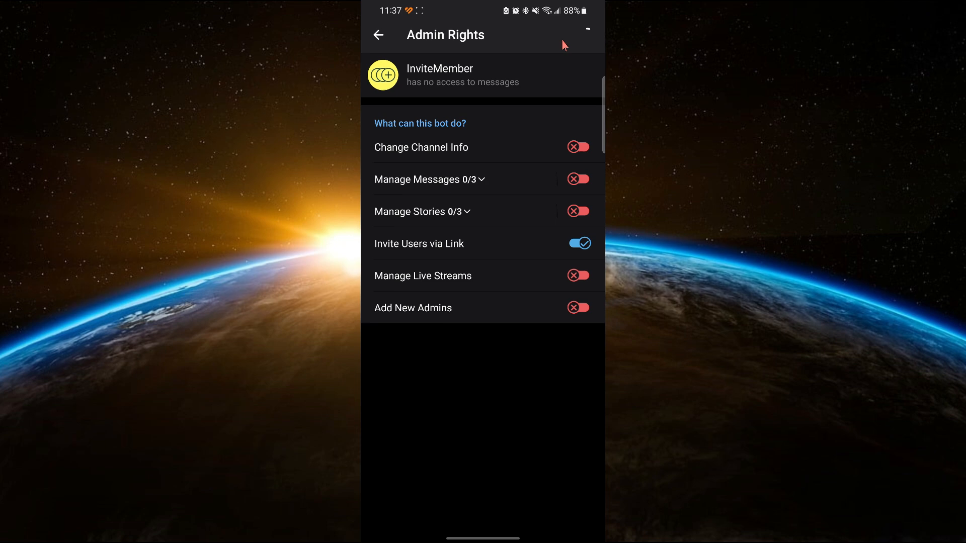
click(379, 35)
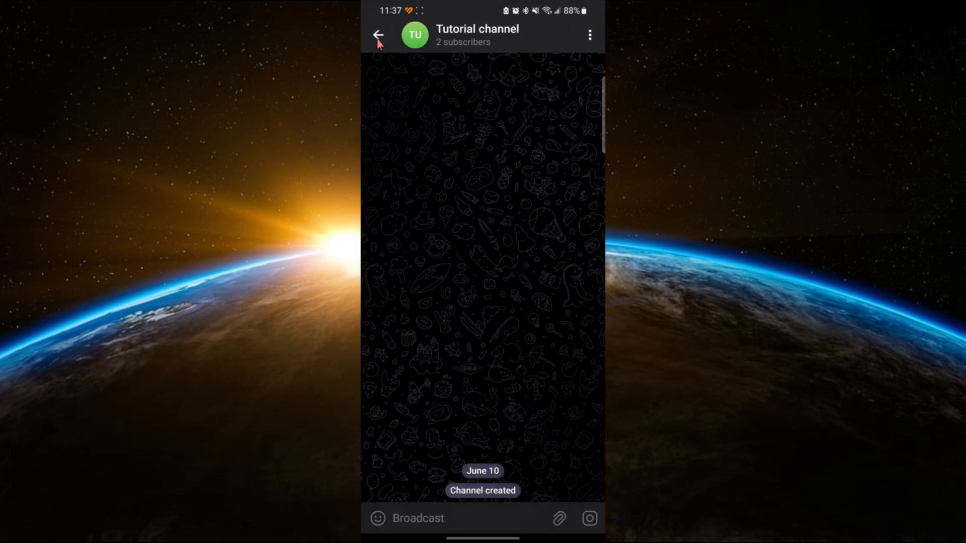
Step: Tell the InviteMember bot the admin step is done
click(378, 36)
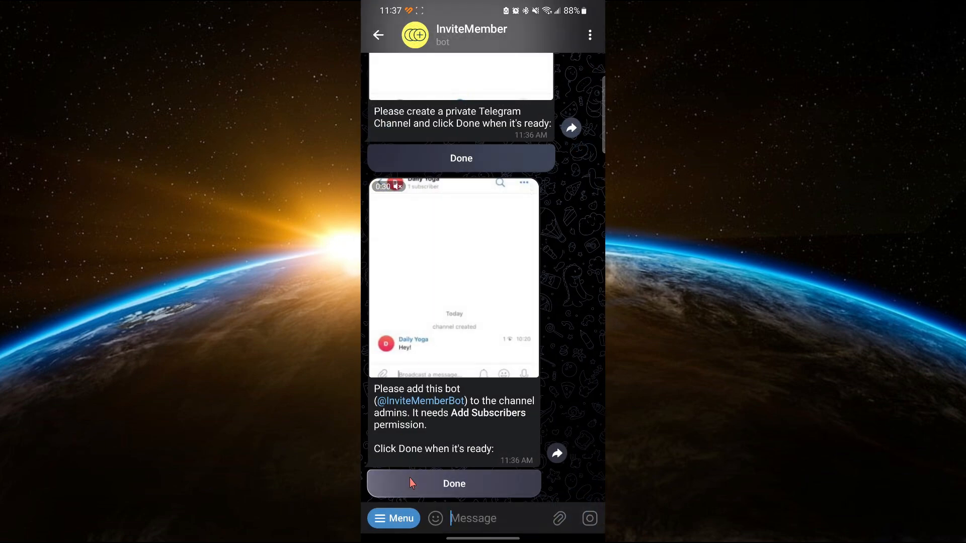
click(453, 483)
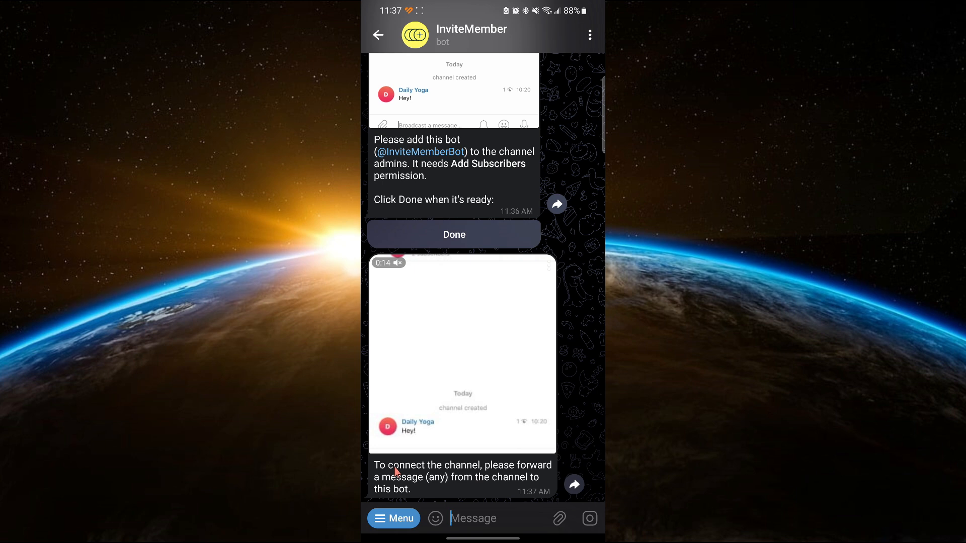
click(379, 34)
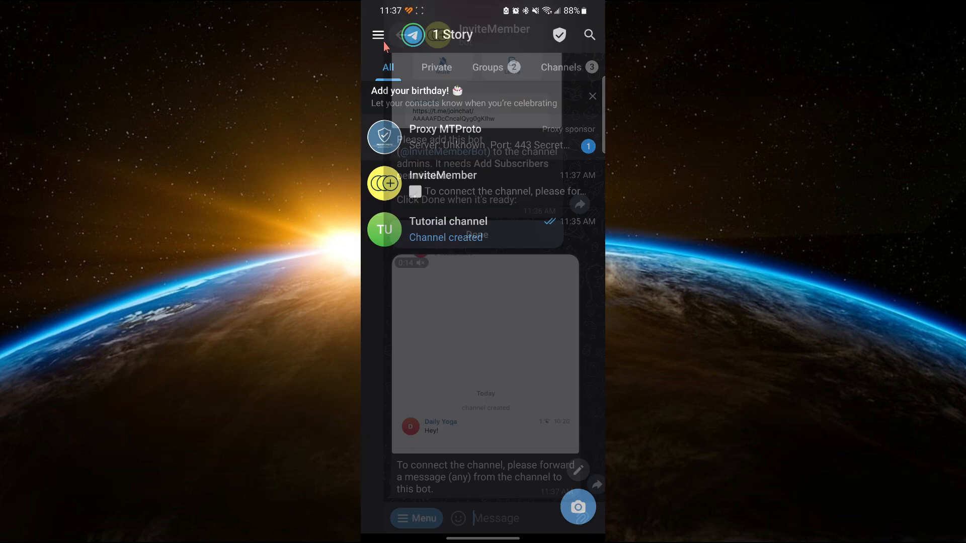
Step: Post 'Hi' in Tutorial channel and forward it to InviteMember
click(447, 228)
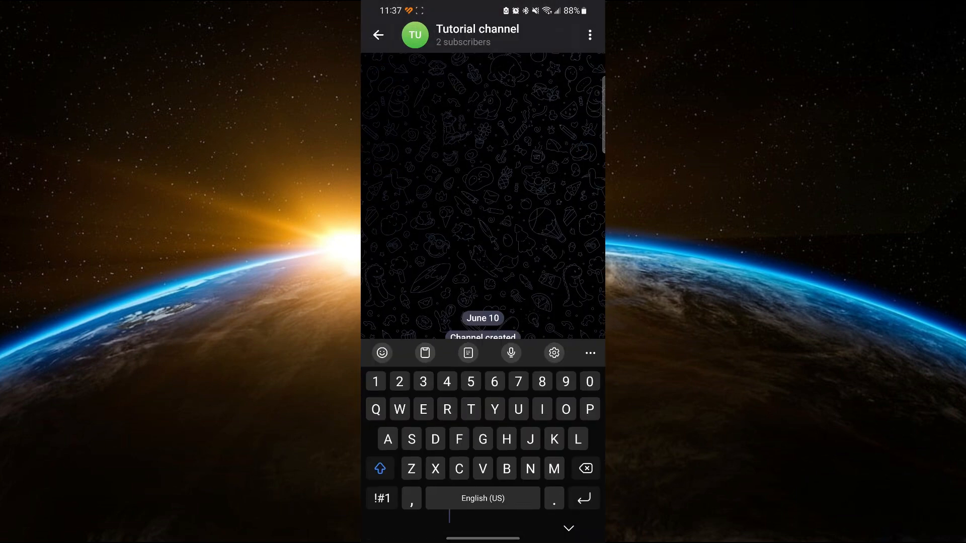
key(enter)
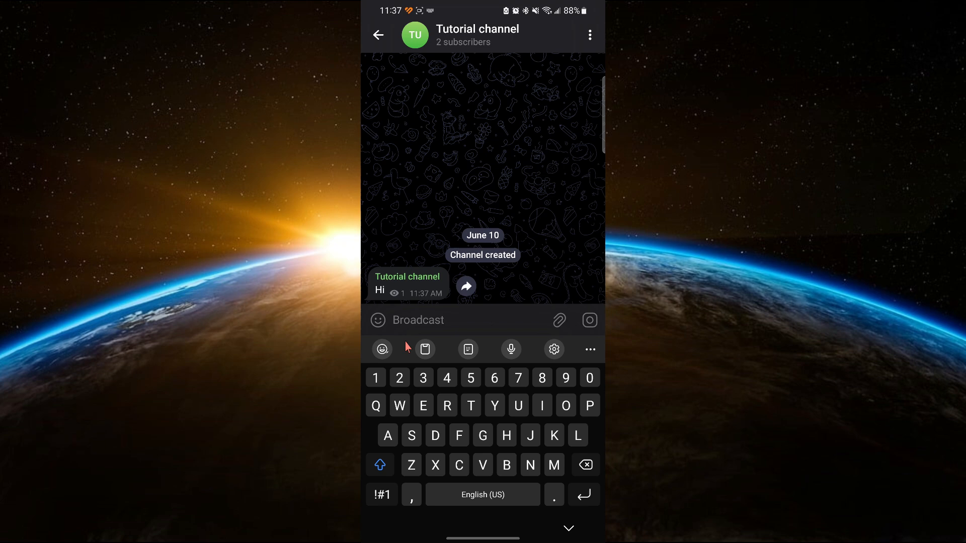
click(466, 286)
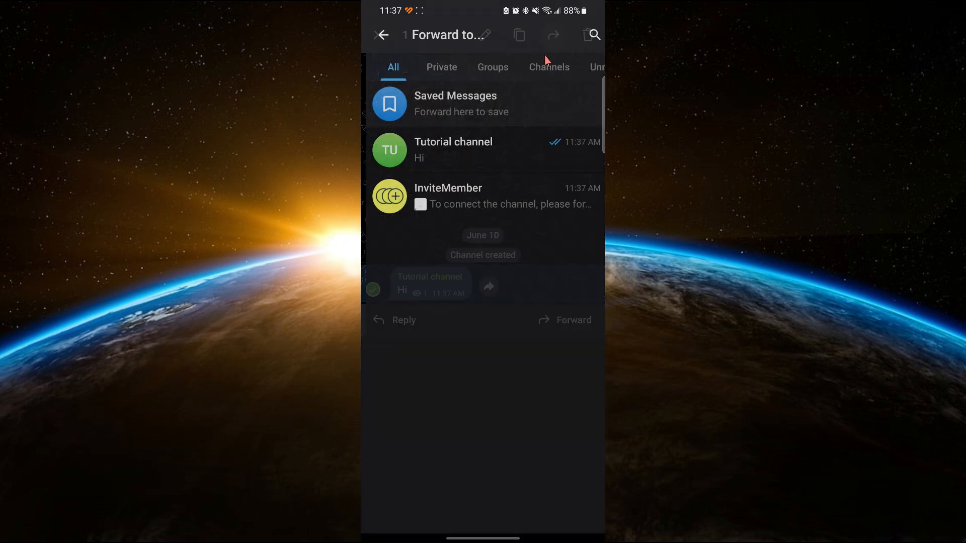
click(447, 196)
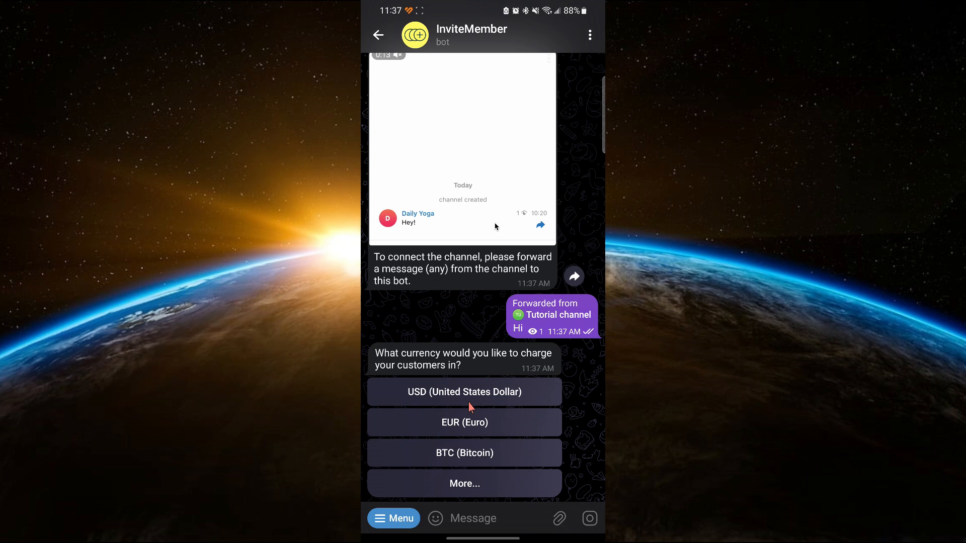
mouse_move(448, 395)
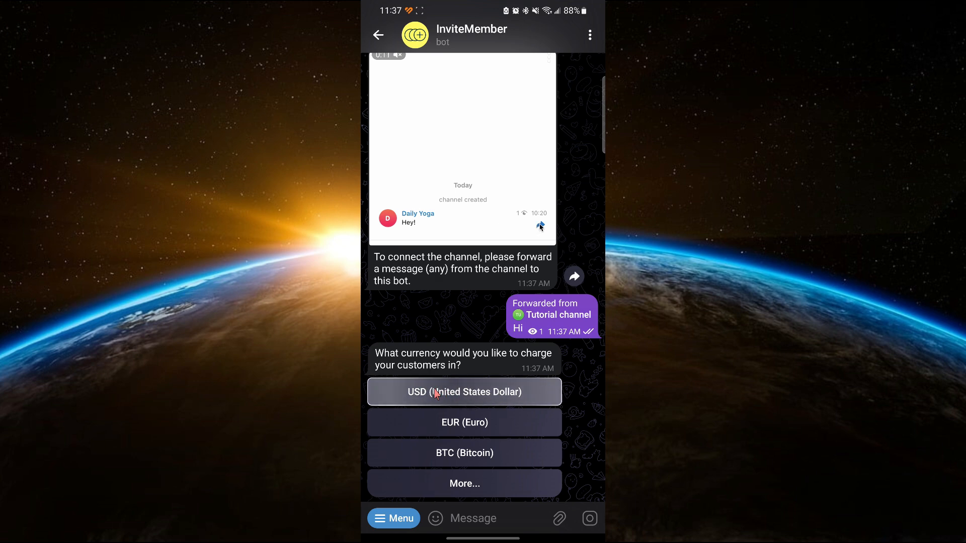
Step: Set the plan to charge 20 USD every month
click(463, 391)
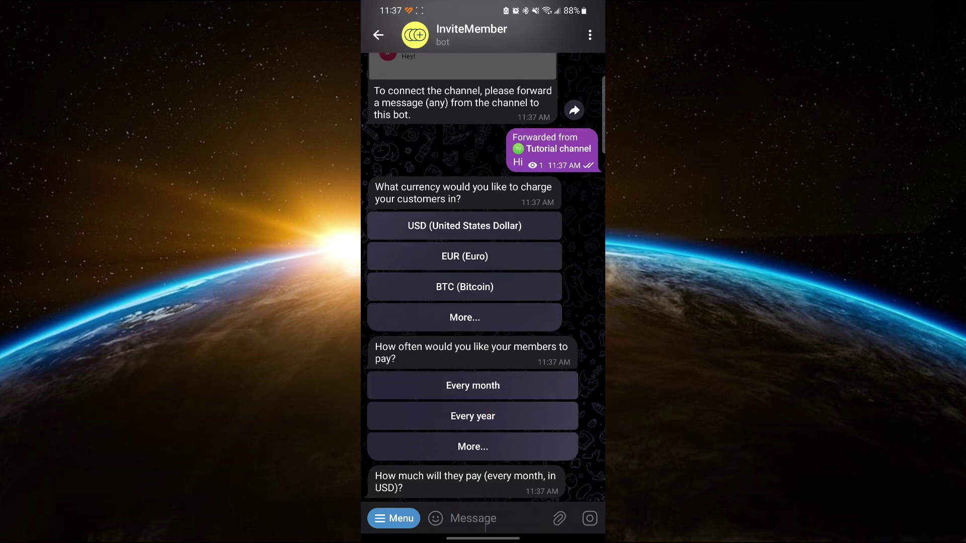
text(20)
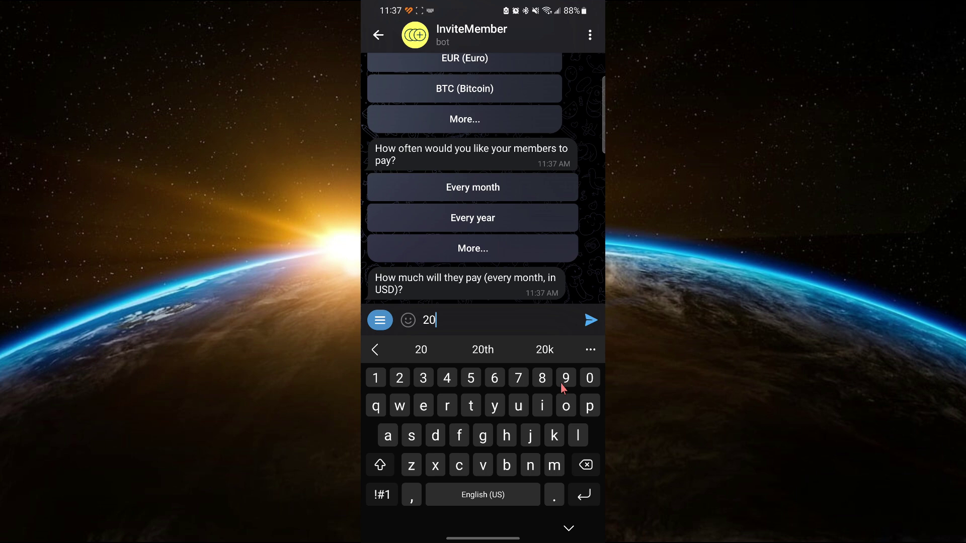
click(588, 320)
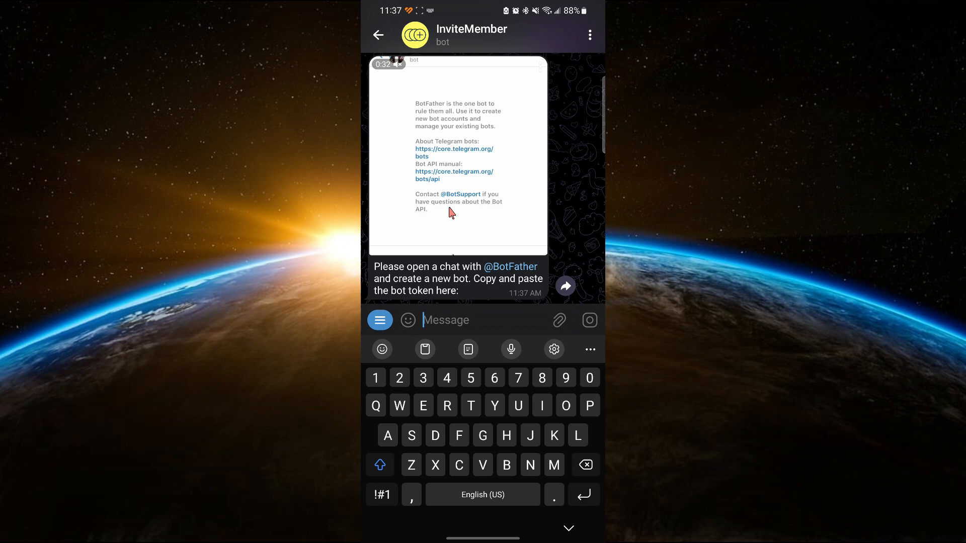
Step: Create the bot Tutorialchannelisbot in BotFather and copy its access token
click(511, 266)
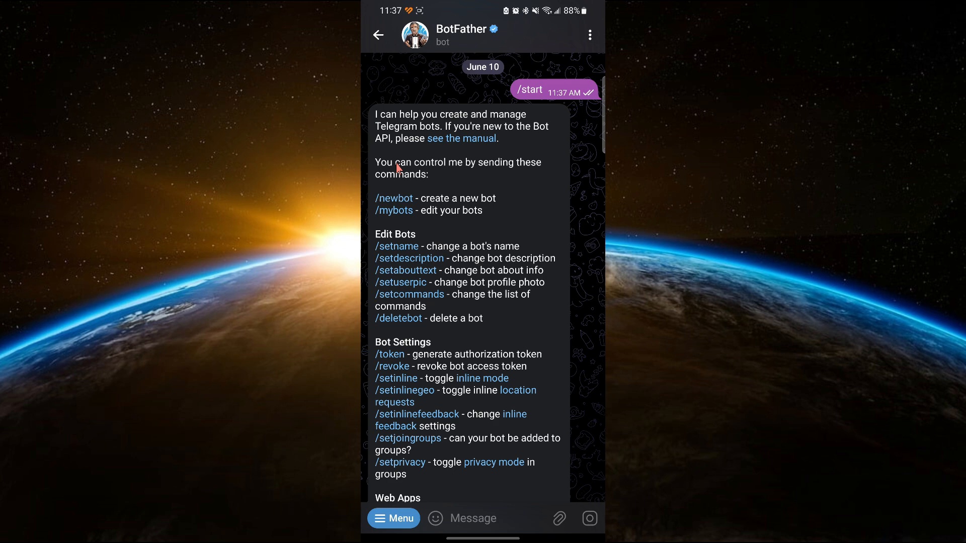
scroll(down, 3)
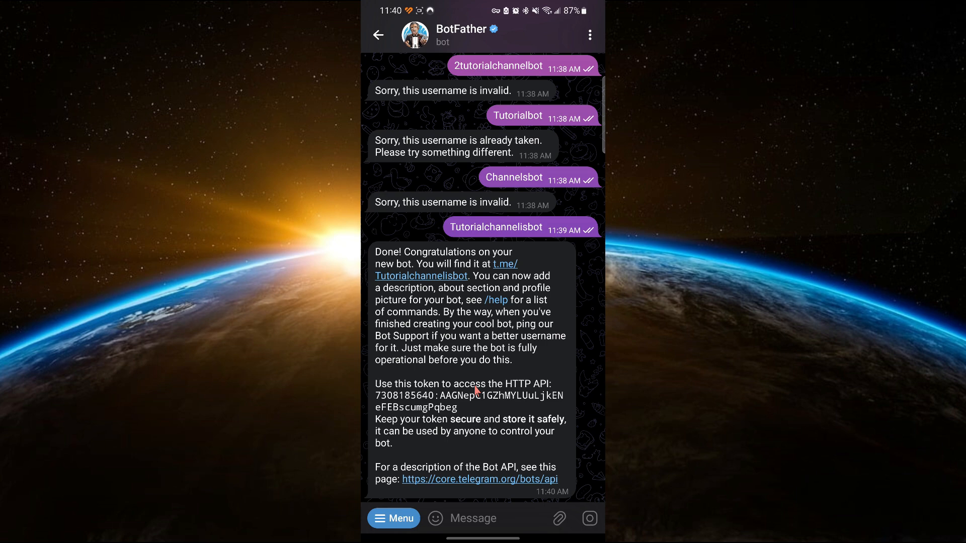
click(461, 395)
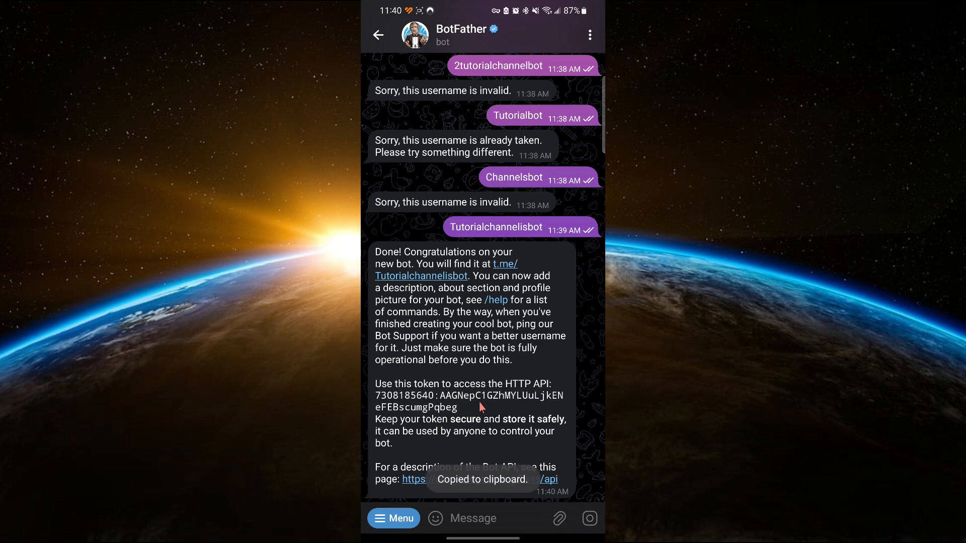
click(378, 35)
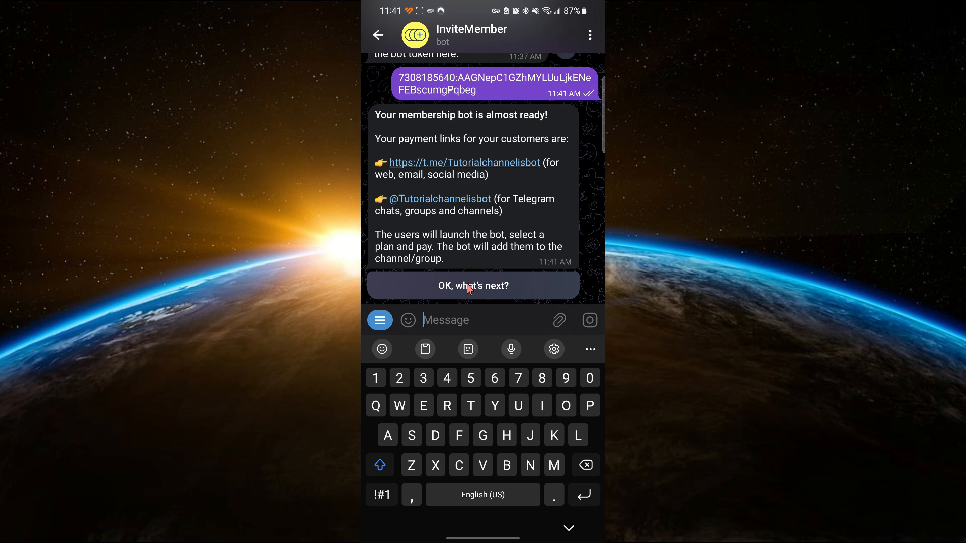
Step: Acknowledge InviteMember's payment-link and official channel announcement messages
click(472, 285)
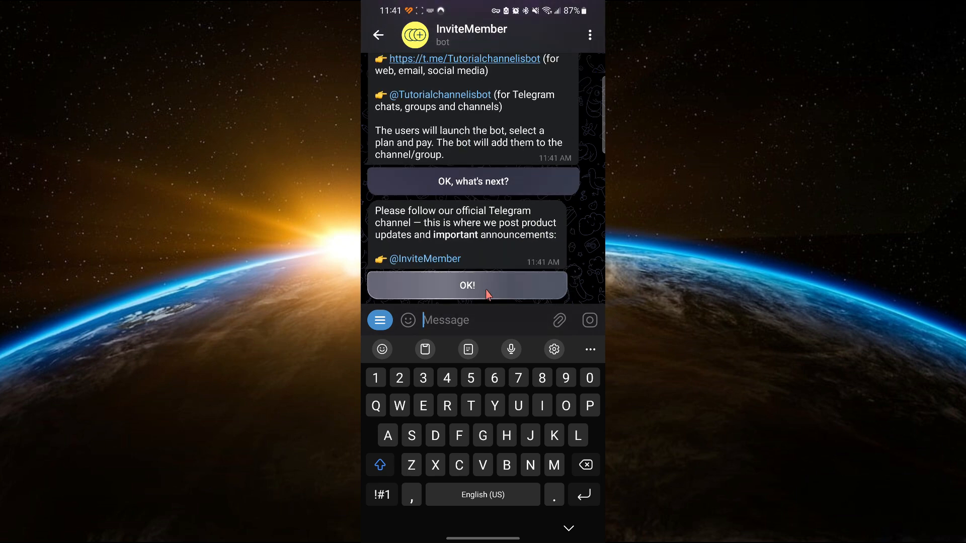
click(466, 285)
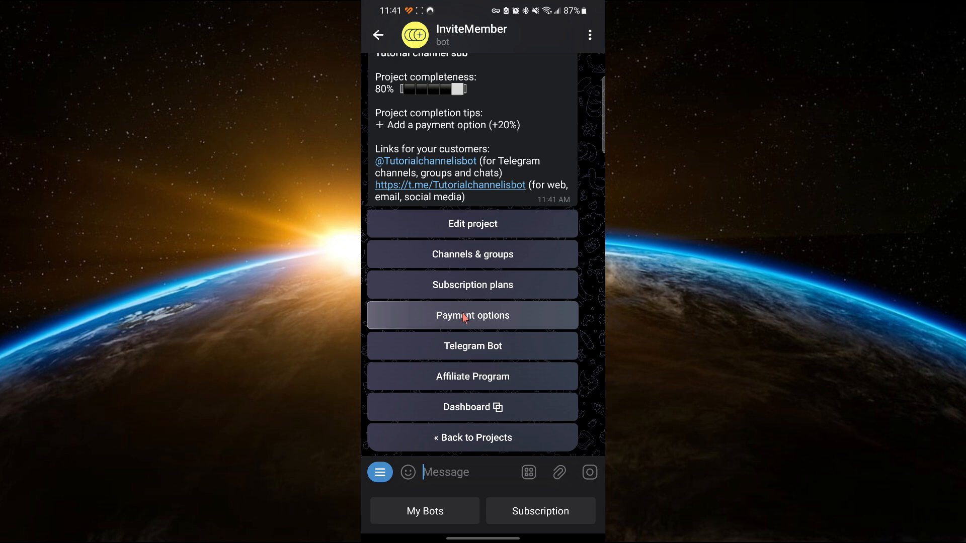
Step: Pick Stripe Test under InviteMember's payment options, then send a Subscription message
click(472, 316)
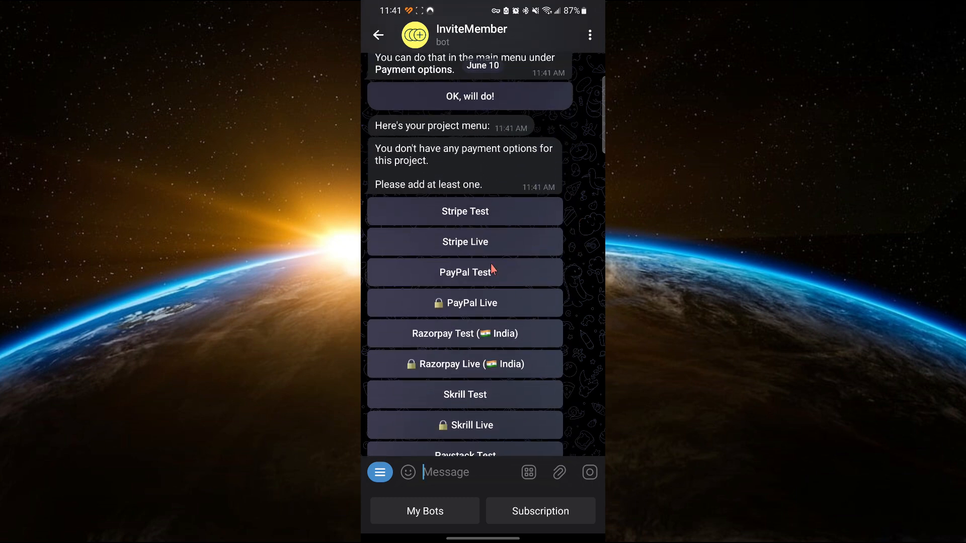
click(464, 211)
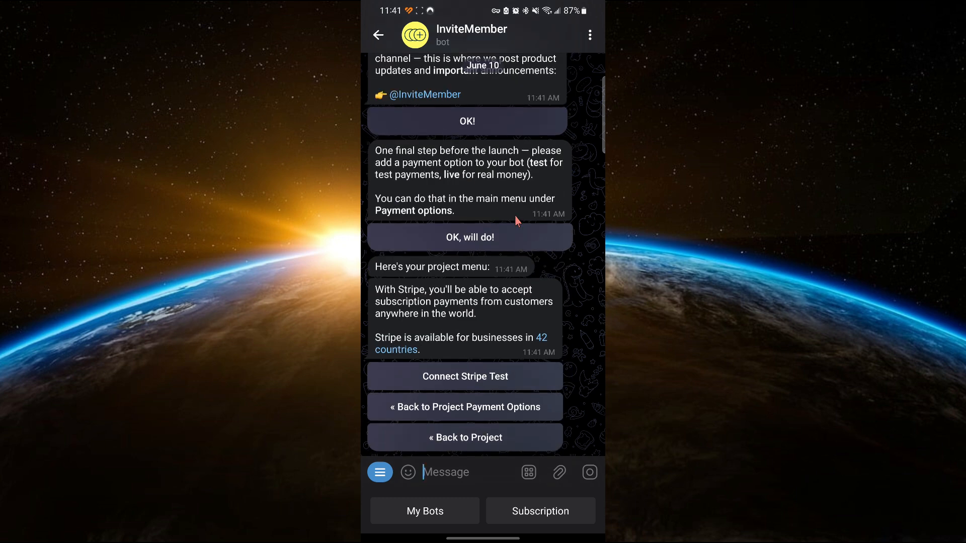
mouse_move(486, 416)
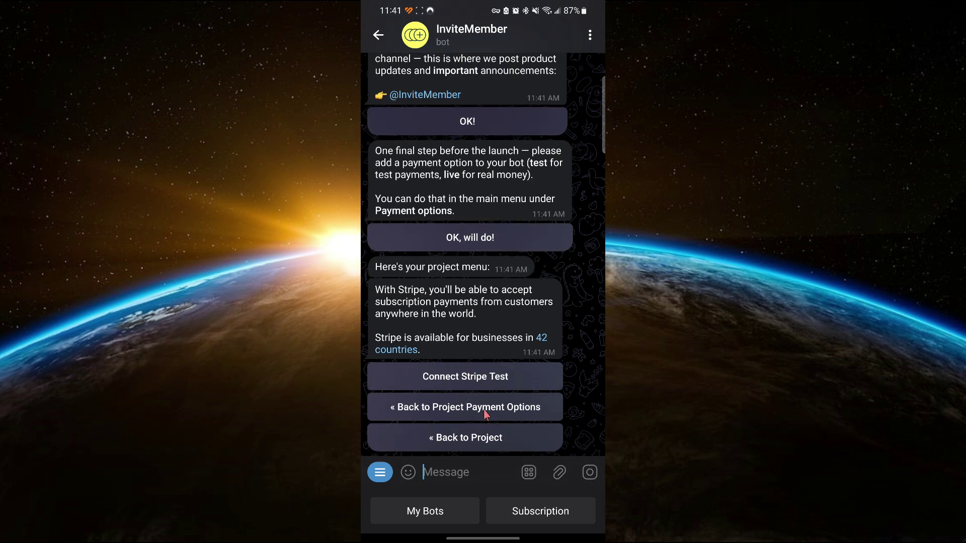
mouse_move(480, 384)
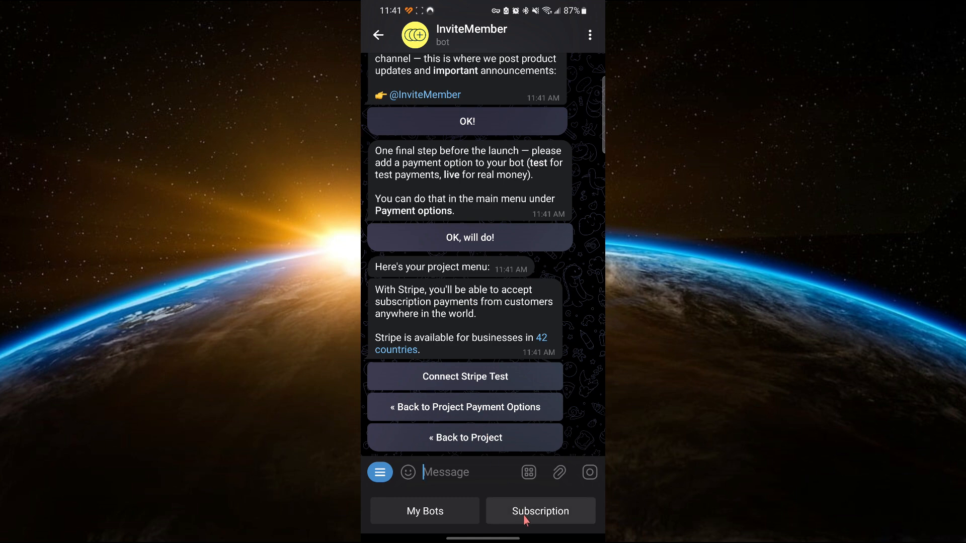
click(540, 510)
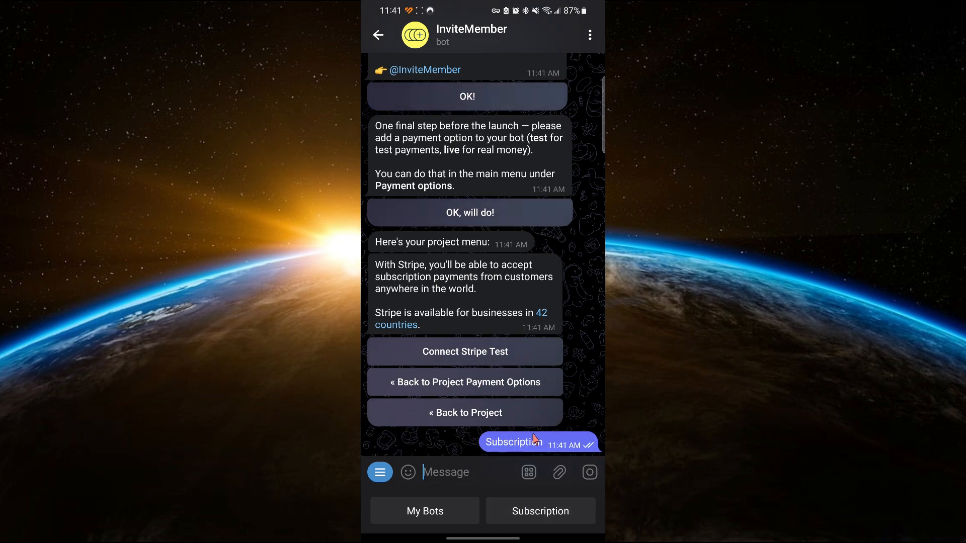
mouse_move(504, 334)
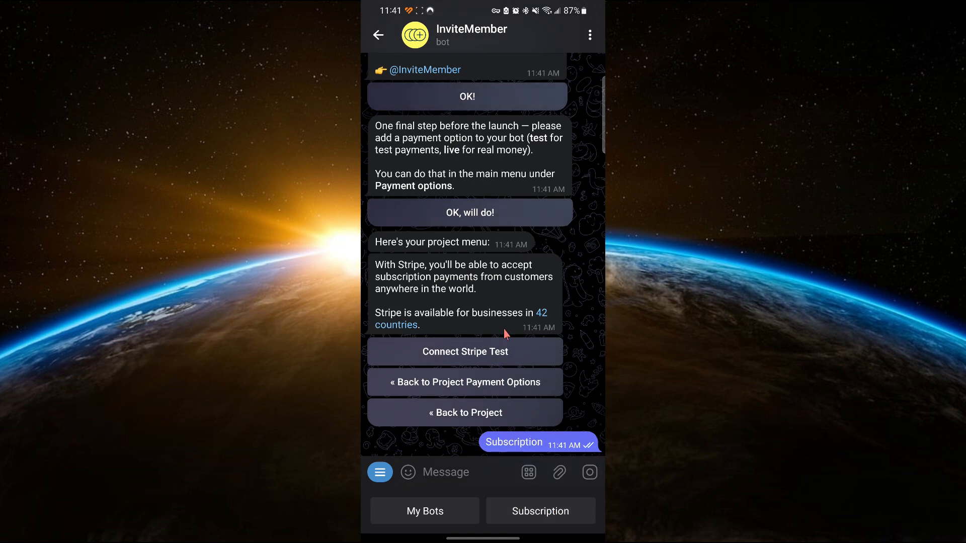
scroll(up, 3)
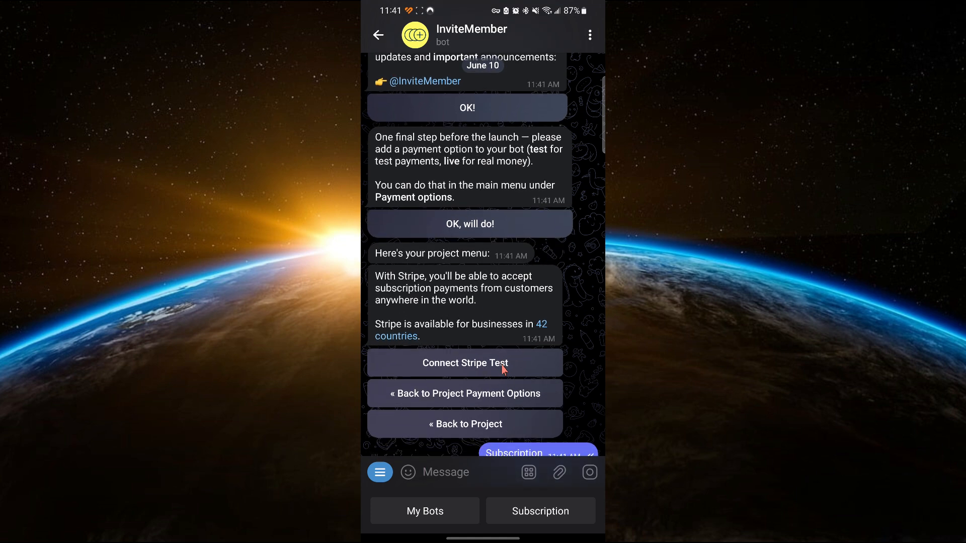
scroll(up, 3)
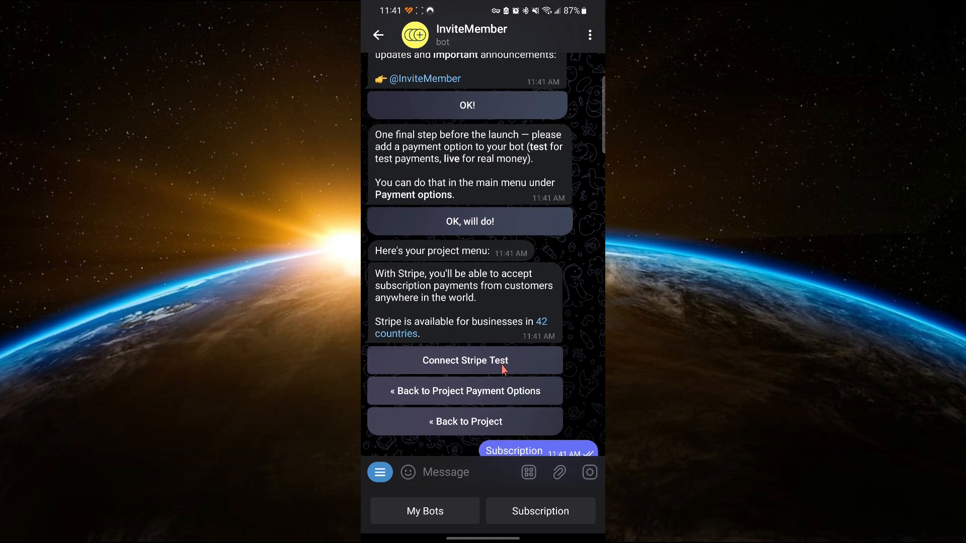